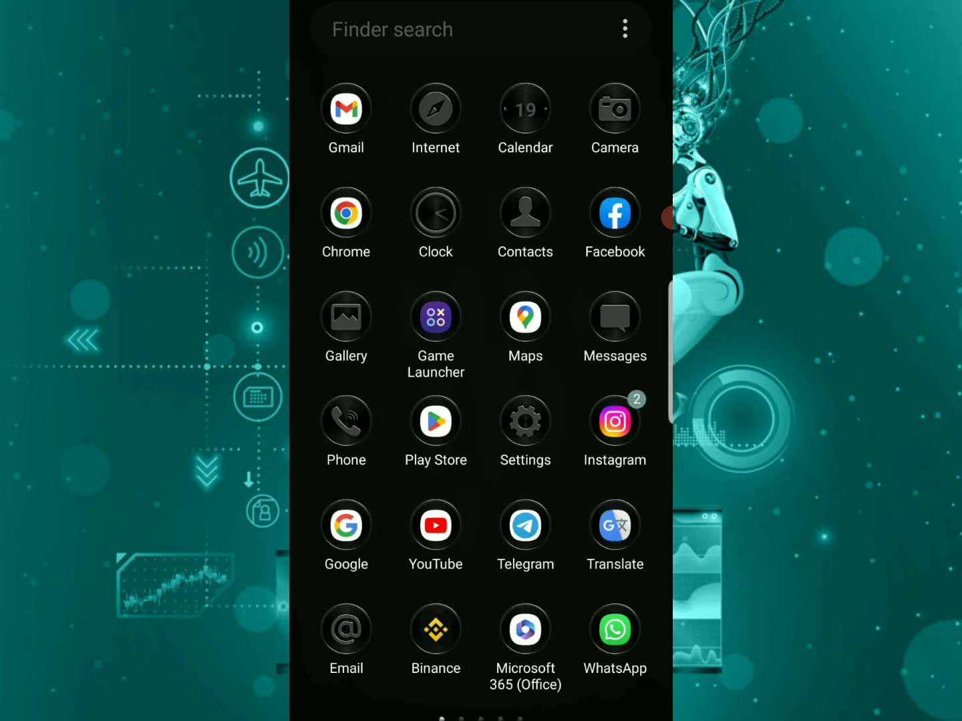
# Step: Launch Settings and scroll its main list down to the Software update entry
pyautogui.click(524, 419)
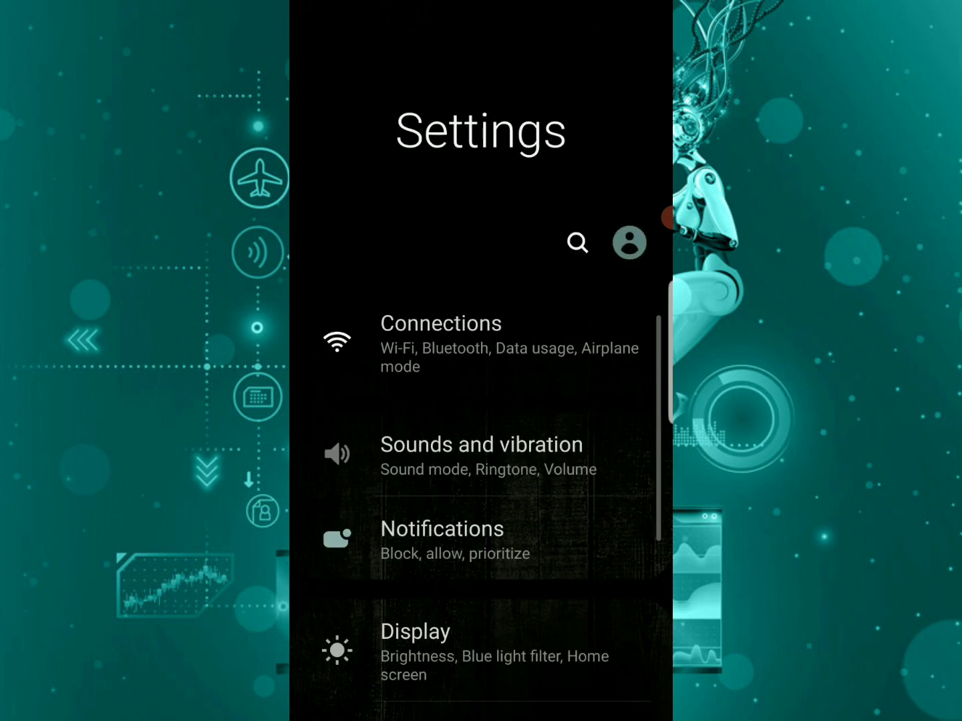
pyautogui.scroll(-3)
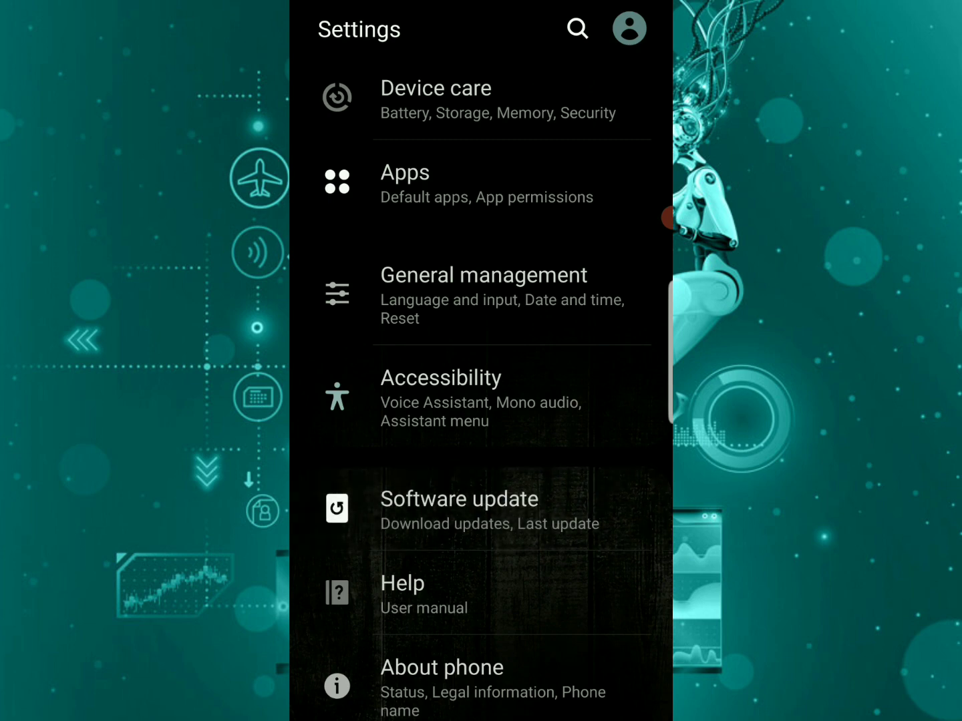
# Step: Run Download and install on the Software update page to confirm the system is current
pyautogui.click(460, 510)
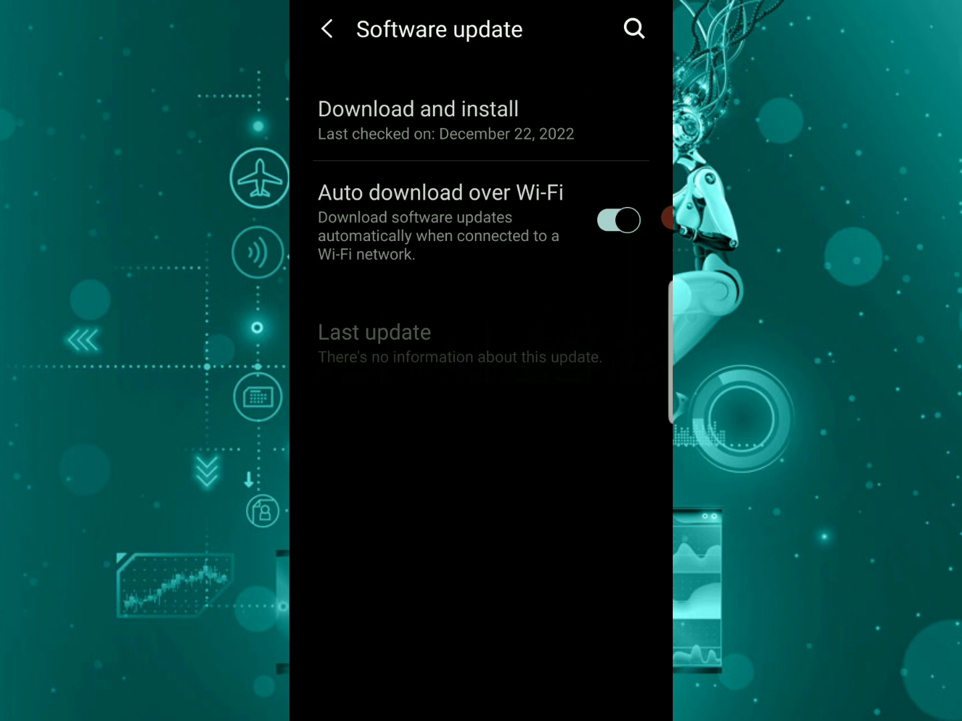
pyautogui.click(417, 120)
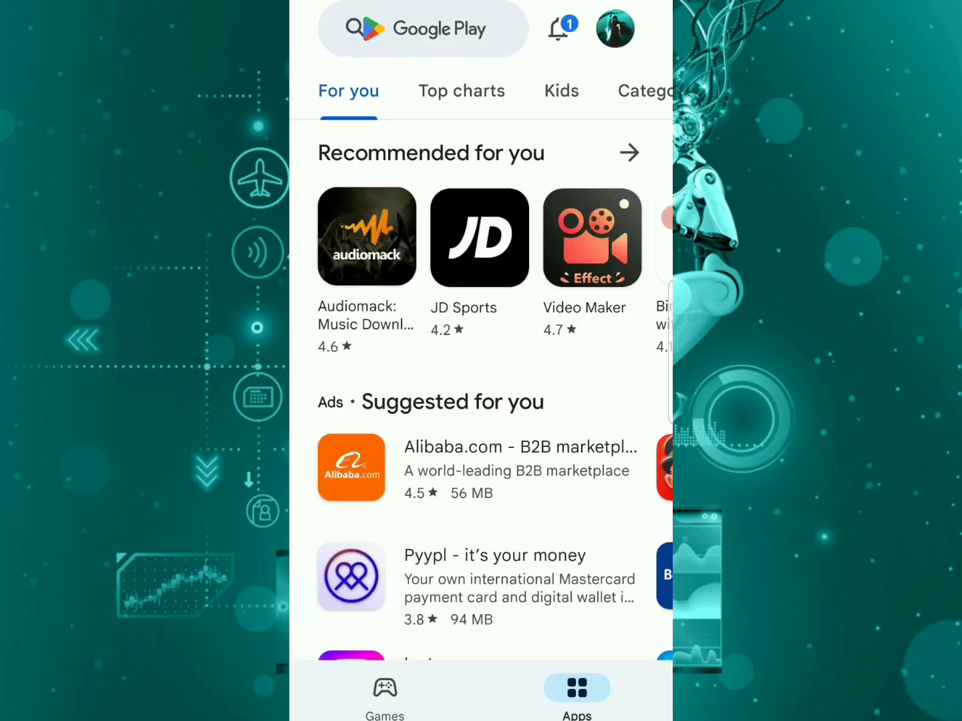
# Step: Search Play Store for 'yo', pick the YouTube suggestion and start its update
pyautogui.click(420, 29)
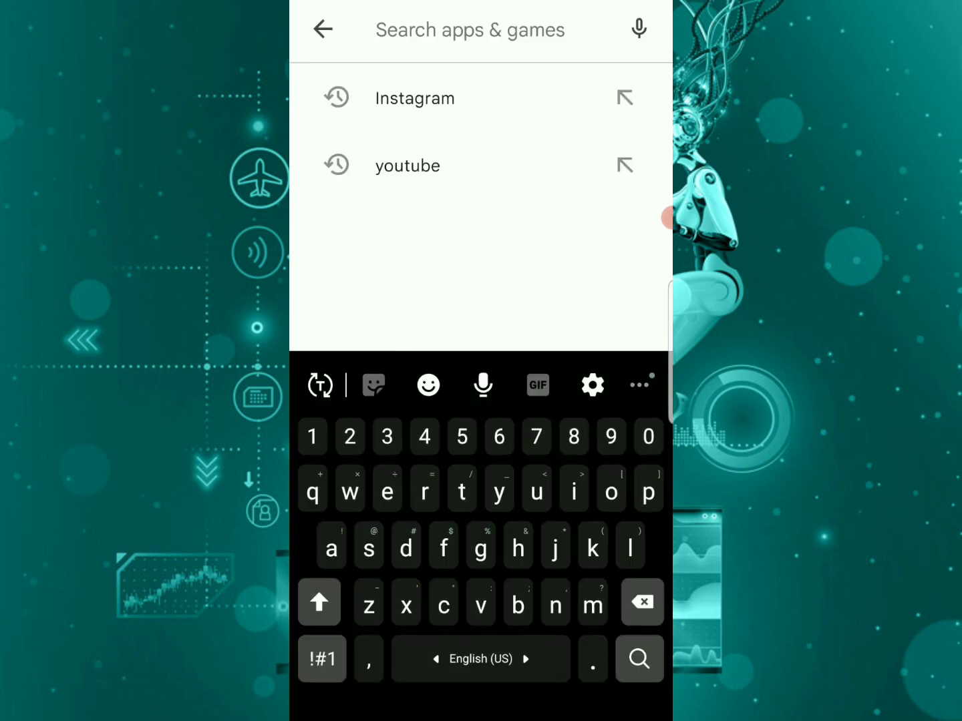
pyautogui.write('yo')
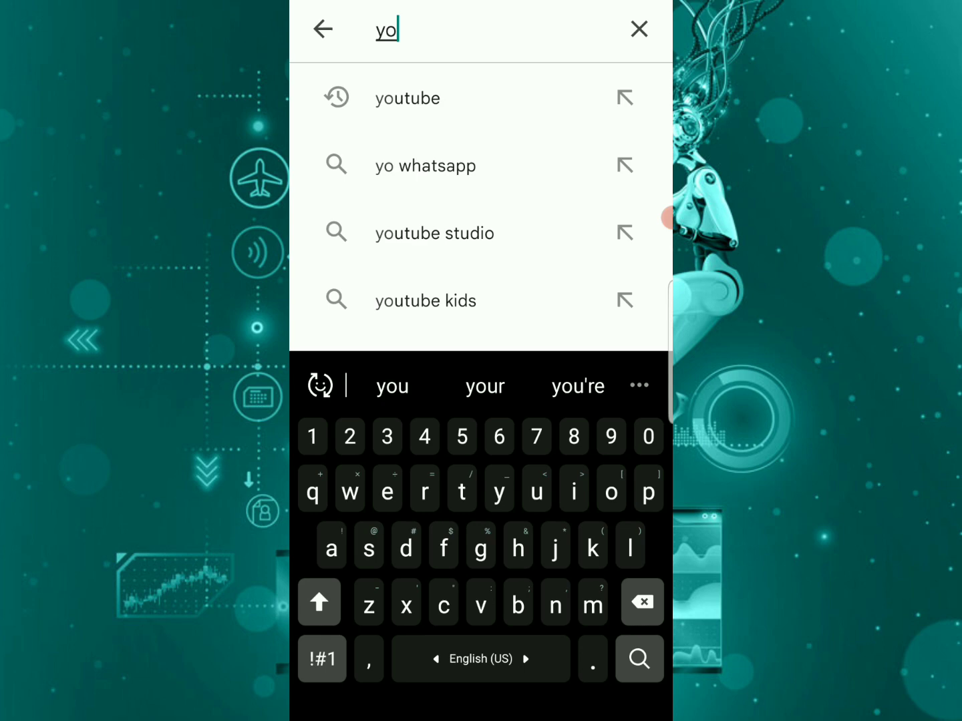
pyautogui.click(406, 97)
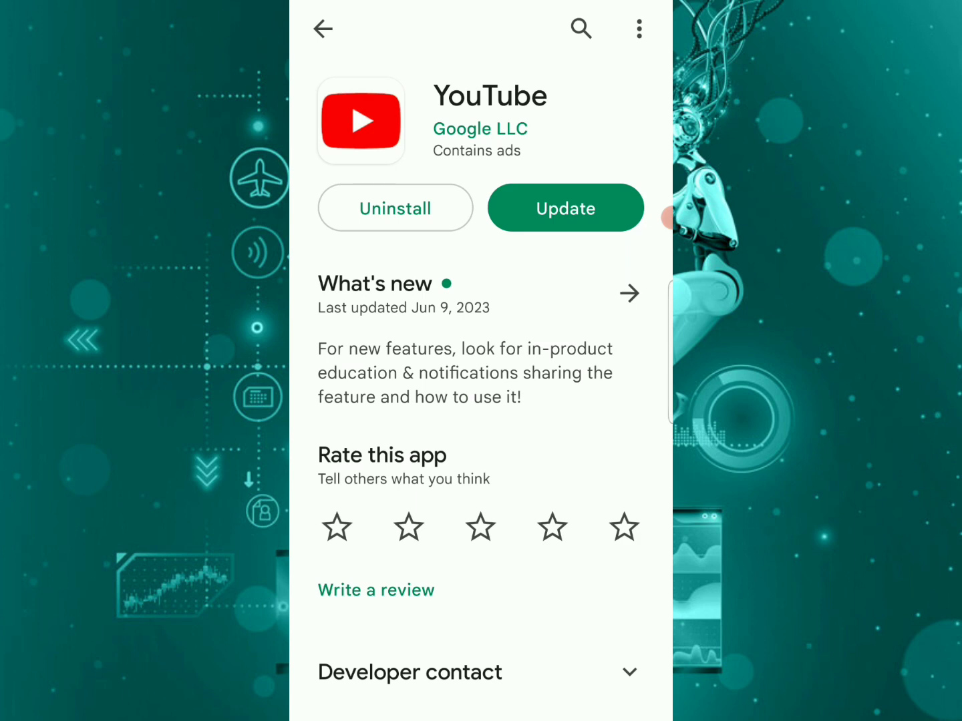
pyautogui.click(564, 209)
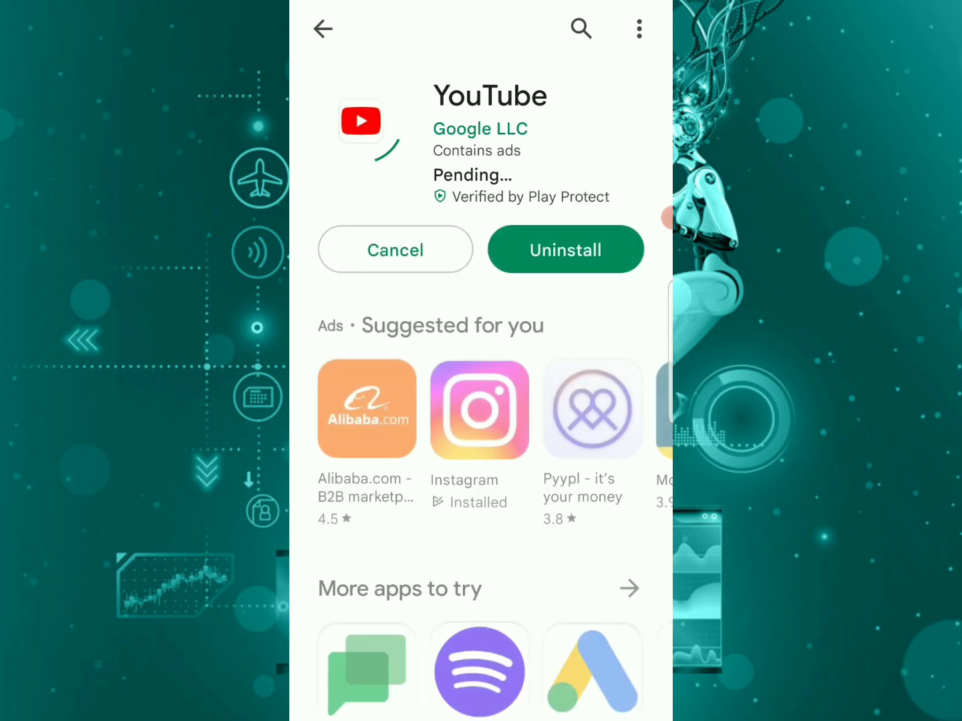